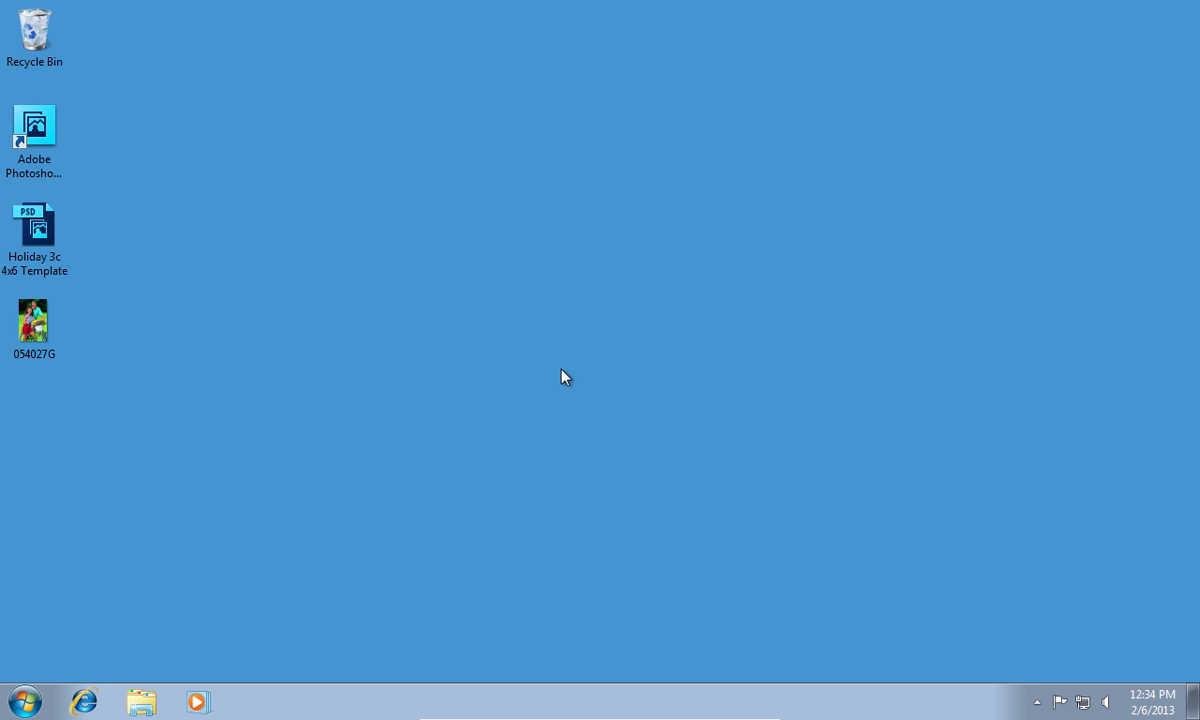
mouse_move(78, 144)
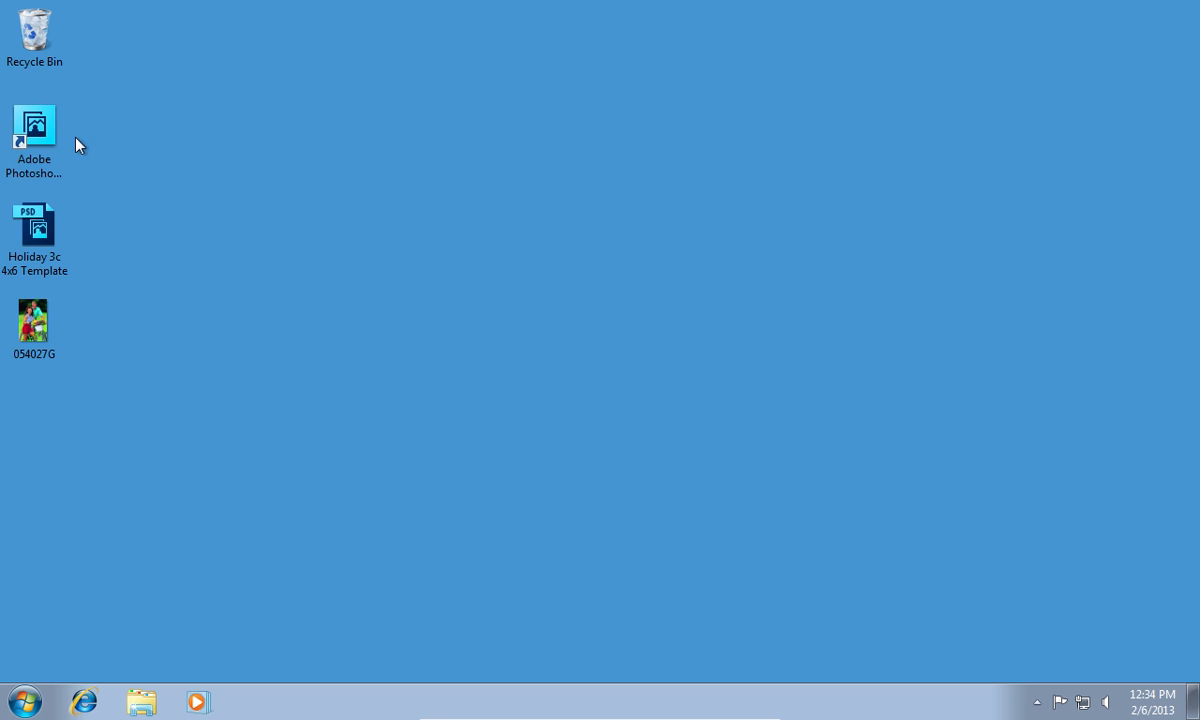
Launch Photoshop Elements 11 from the desktop and enter the Photo Editor workspace
double_click(34, 124)
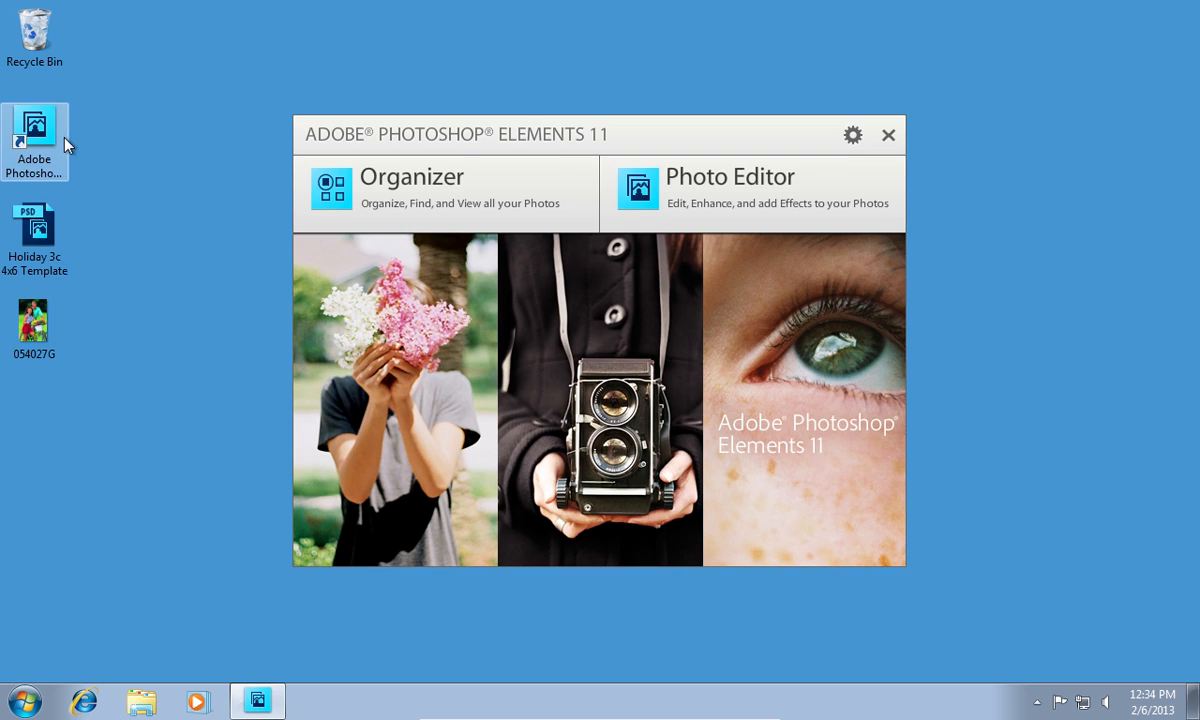
click(730, 184)
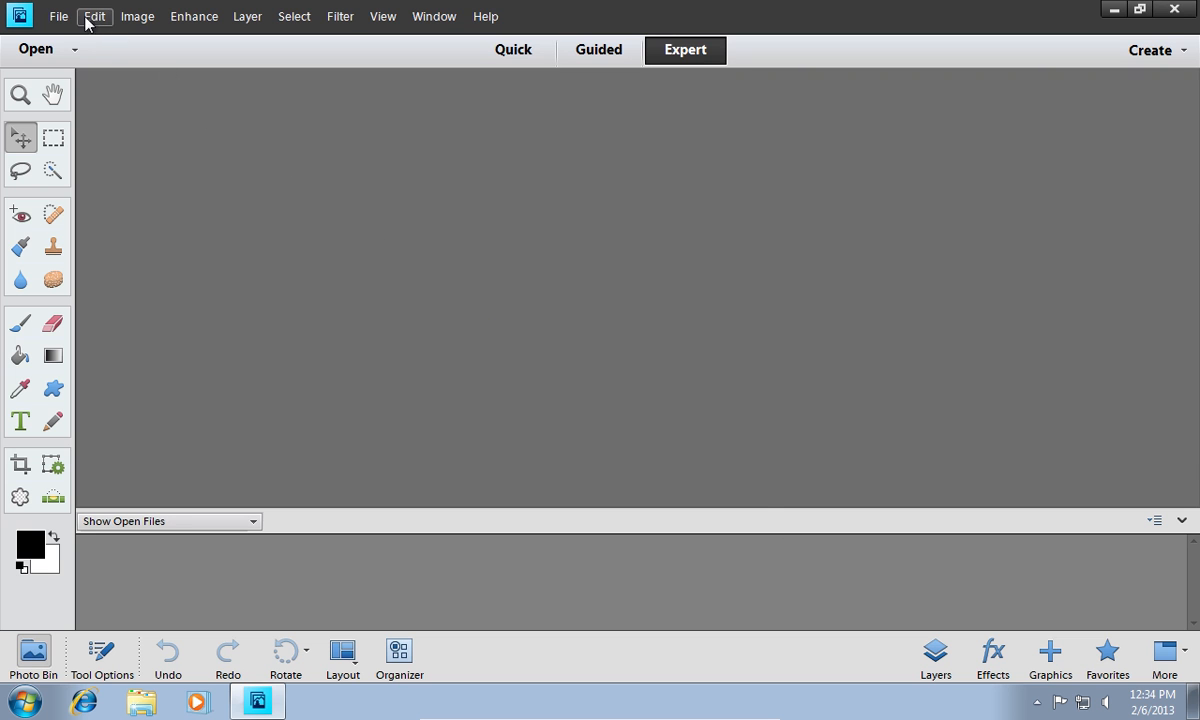
Open the bicycle photo and the Happy Holidays 4x6 template, dismissing the missing-fonts warning
click(58, 16)
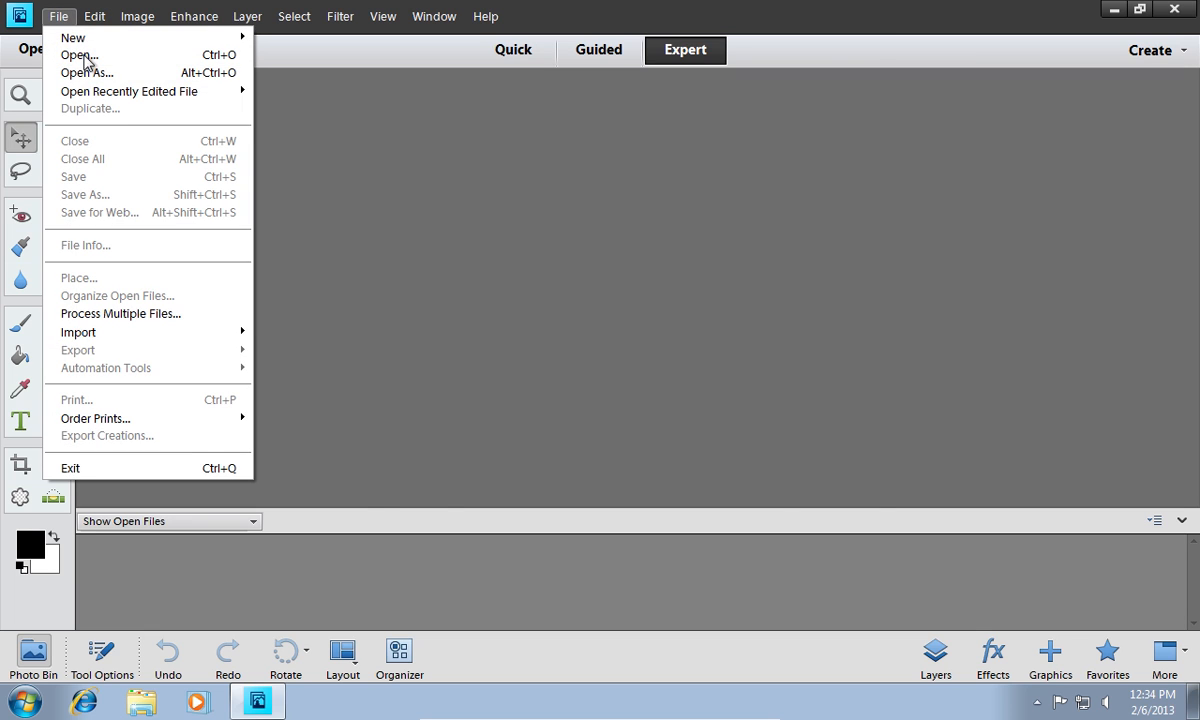
click(78, 56)
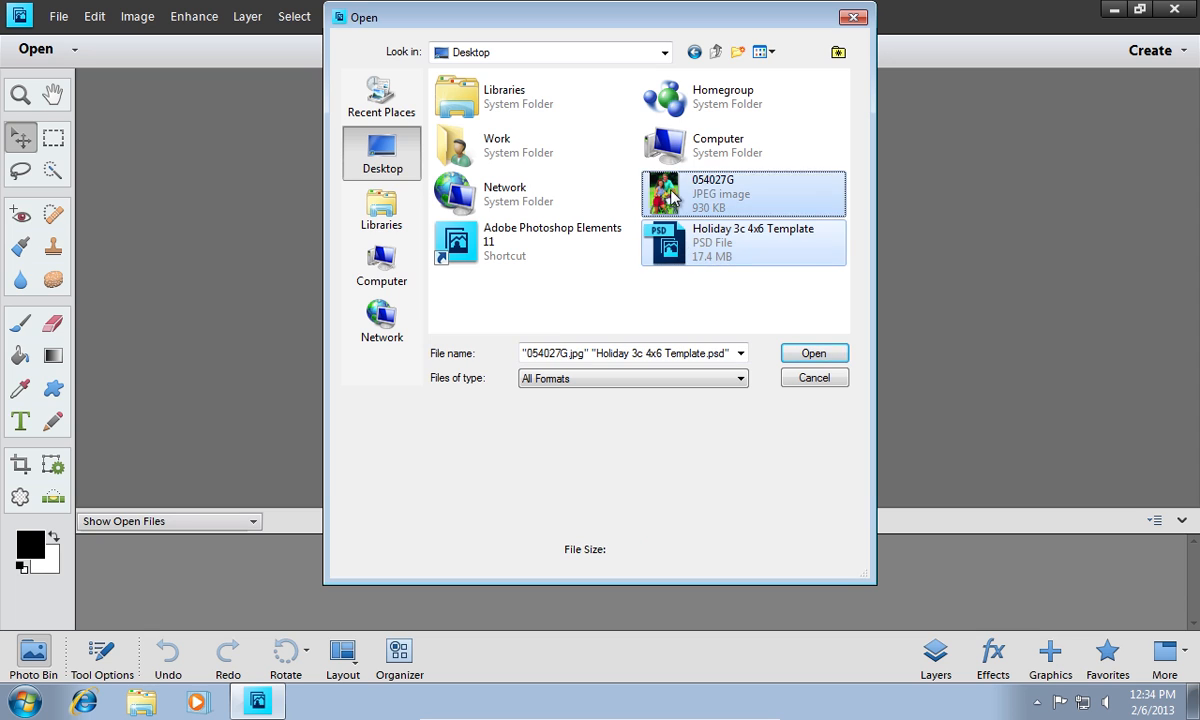
click(812, 352)
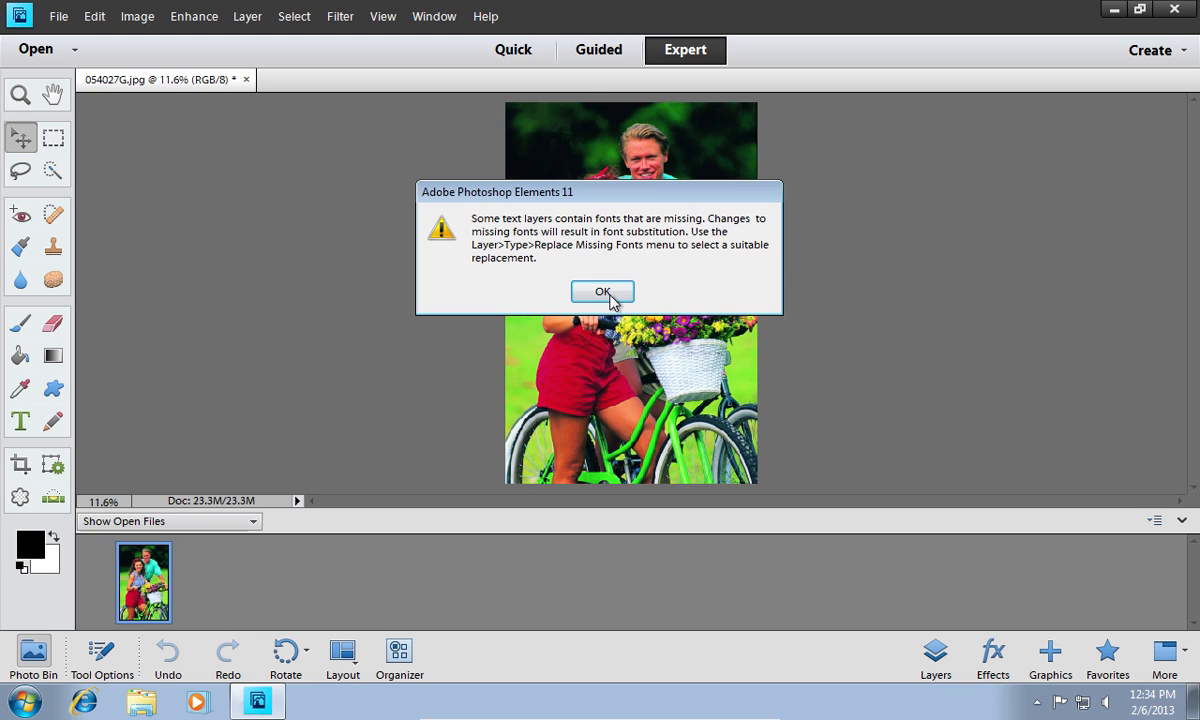
click(602, 292)
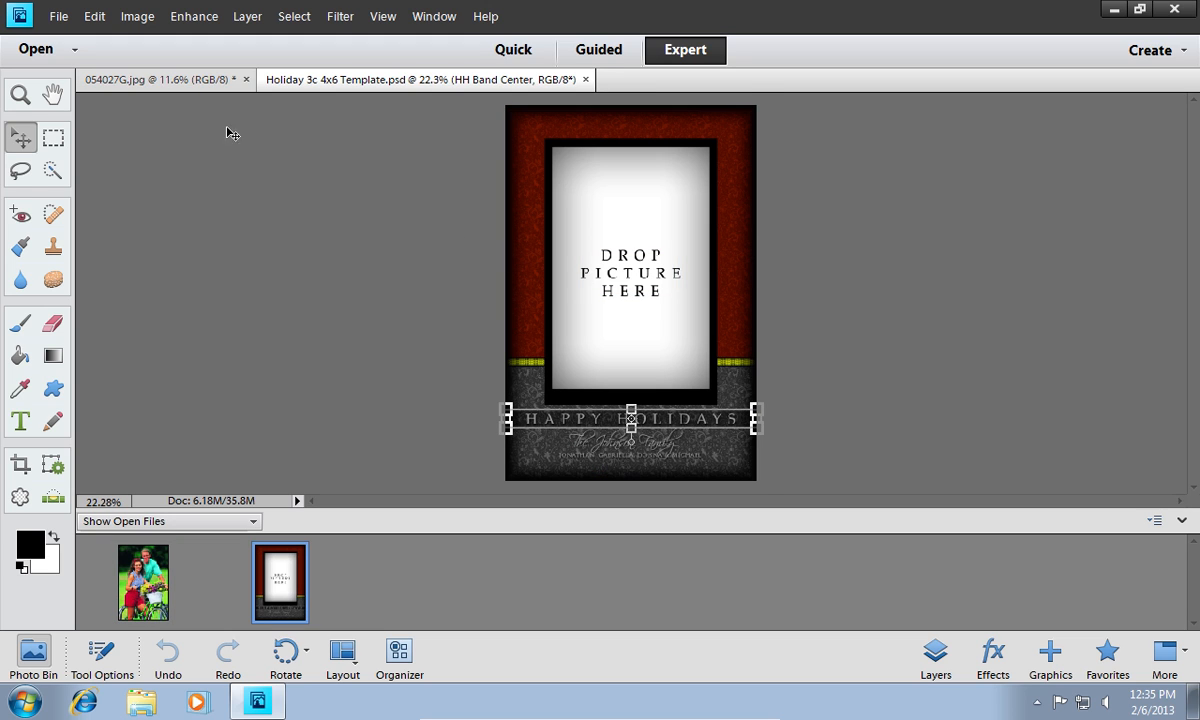
Place the bicycle photo on the template and begin a Free Transform to resize it
click(144, 582)
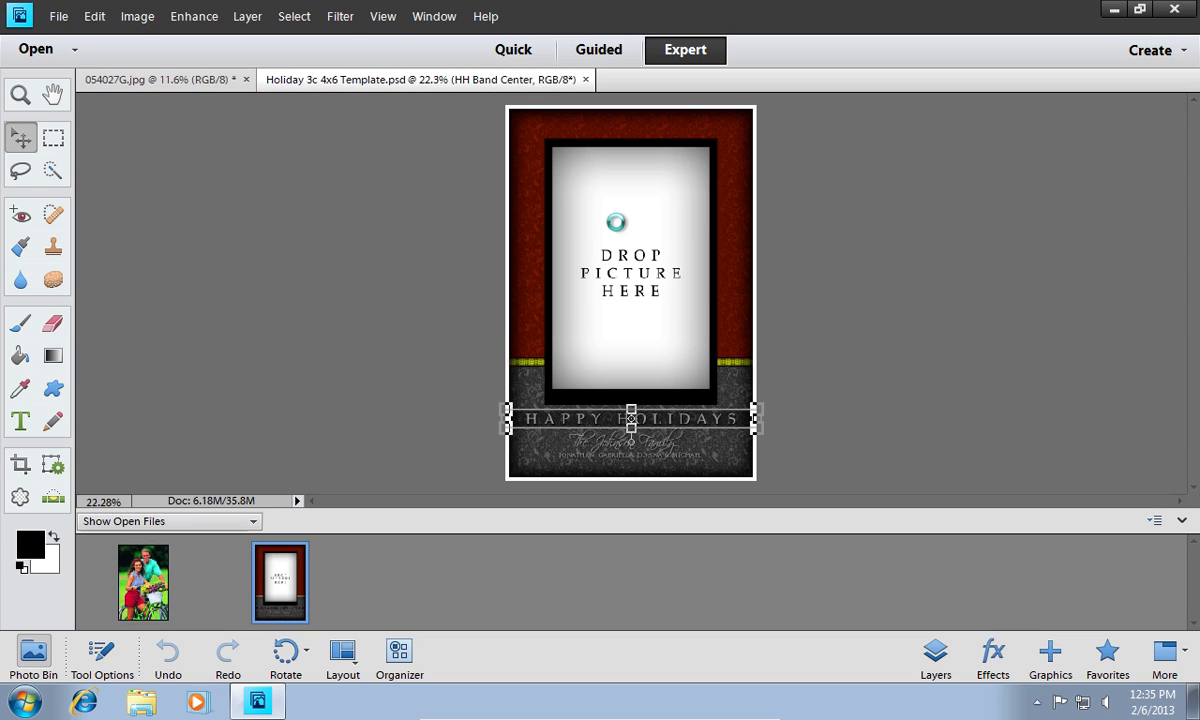
click(136, 16)
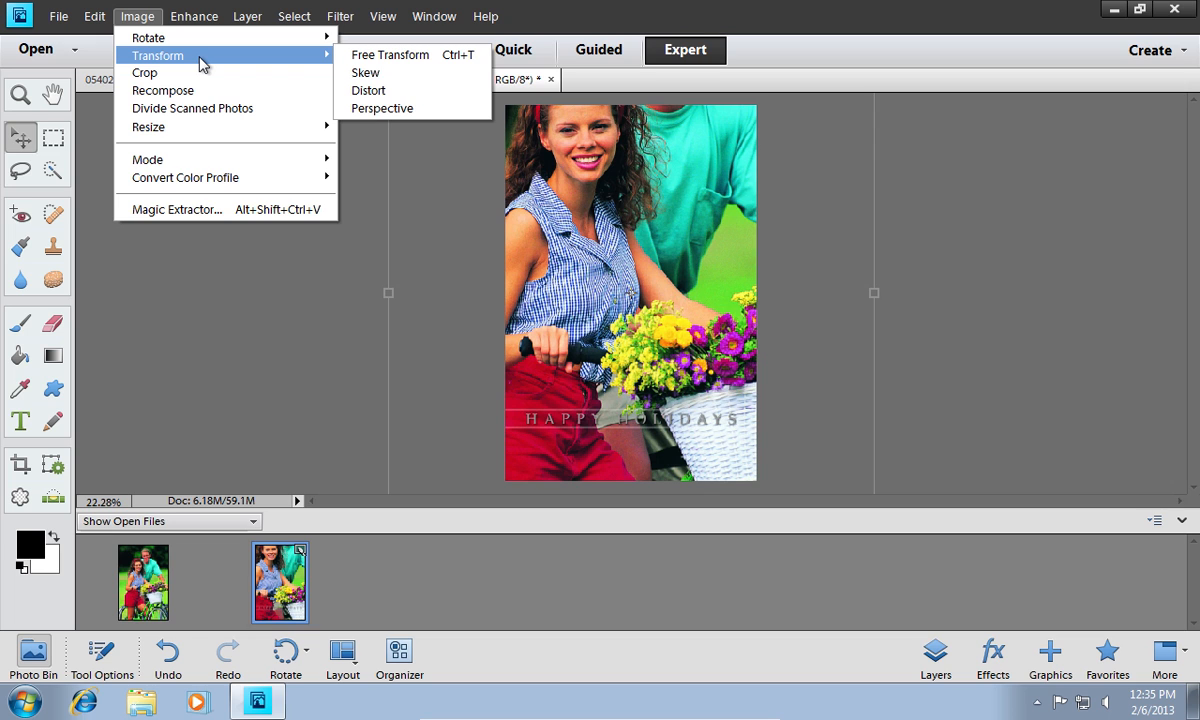
mouse_move(400, 56)
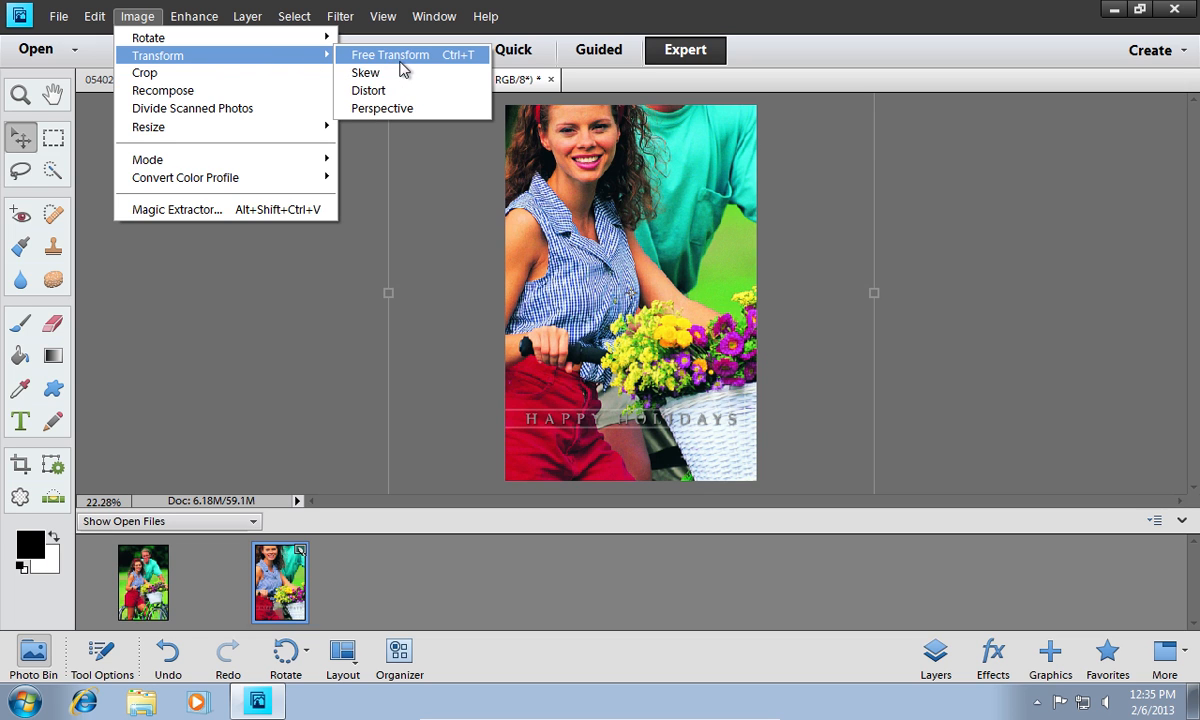
click(390, 56)
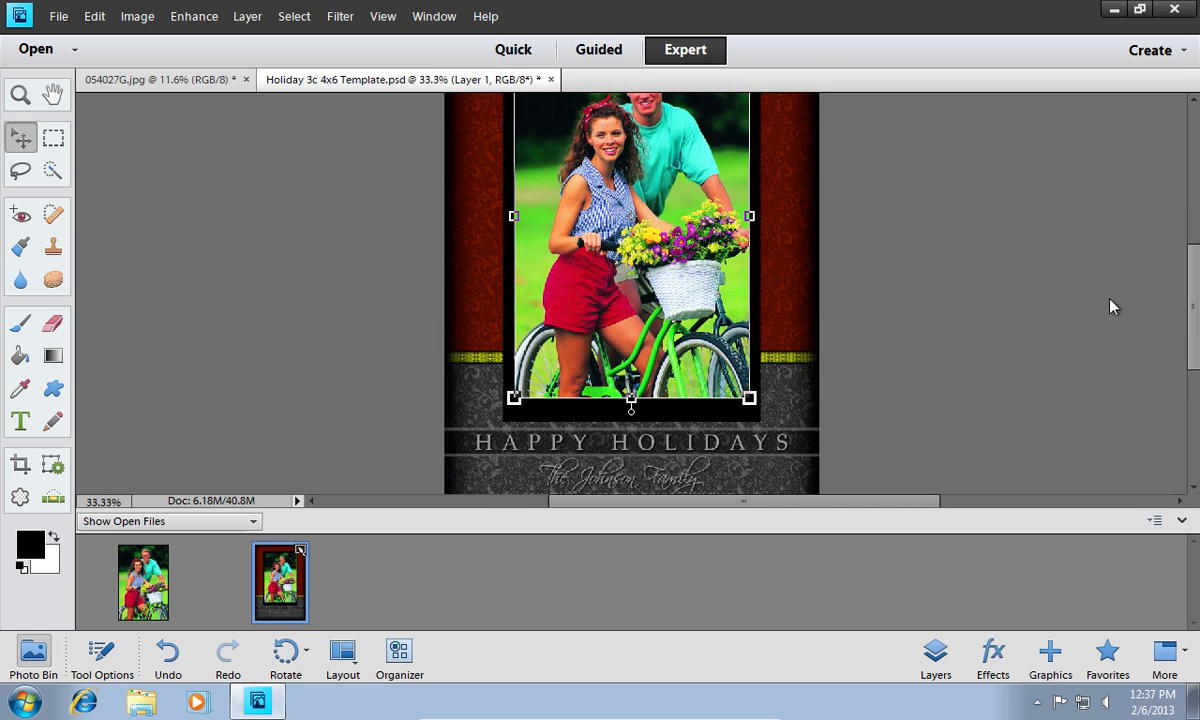
mouse_move(930, 284)
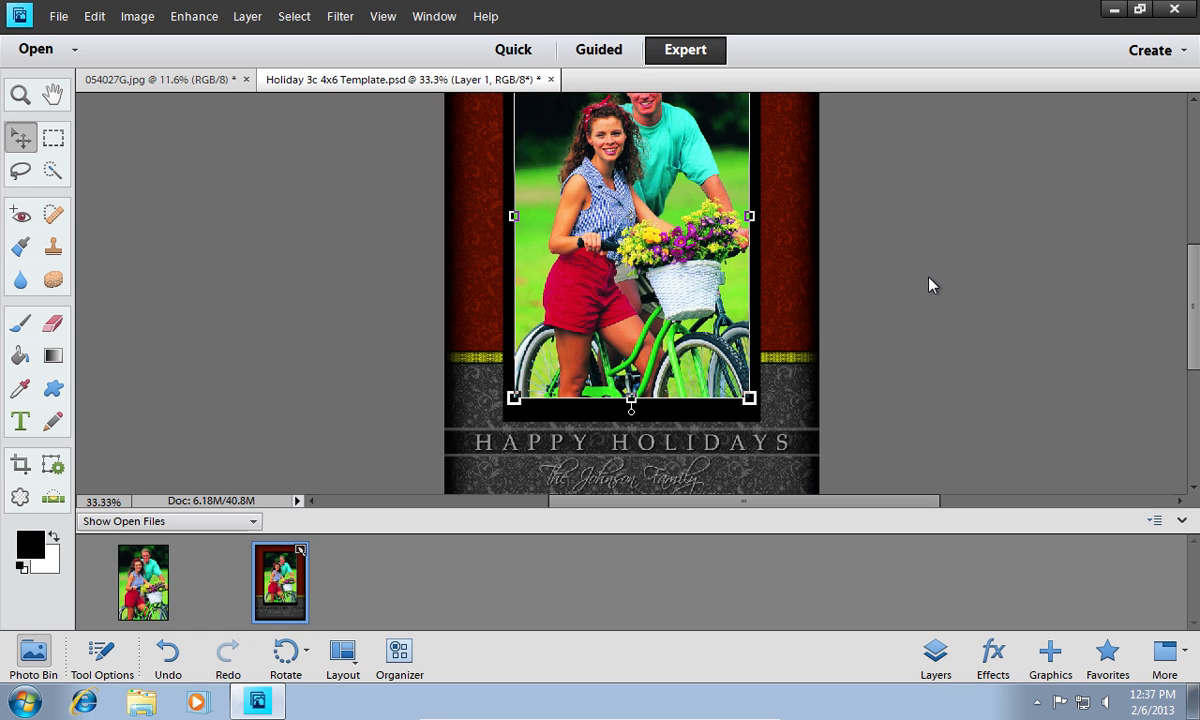